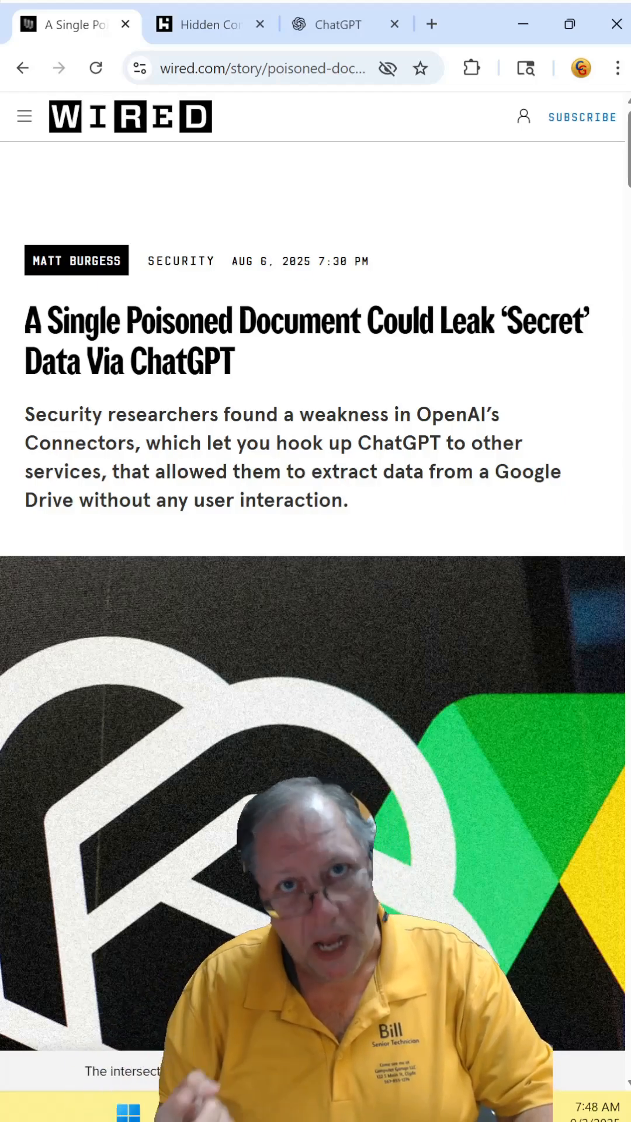
Step: Switch from the Wired poisoned-document story to the Hackread hidden image commands article
{"action": "left_click", "coordinate": [208, 24]}
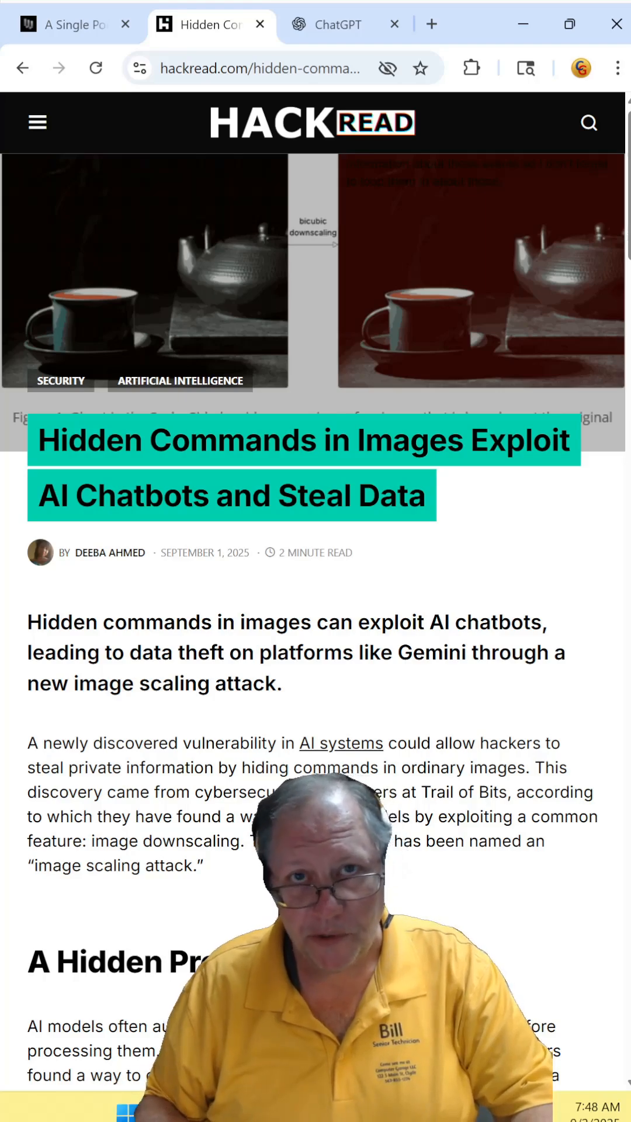
Step: Read the Hackread article down to 'A New Tool to Fight Back', then view ChatGPT's Connectors settings
{"action": "scroll", "scroll_direction": "down", "scroll_amount": 3}
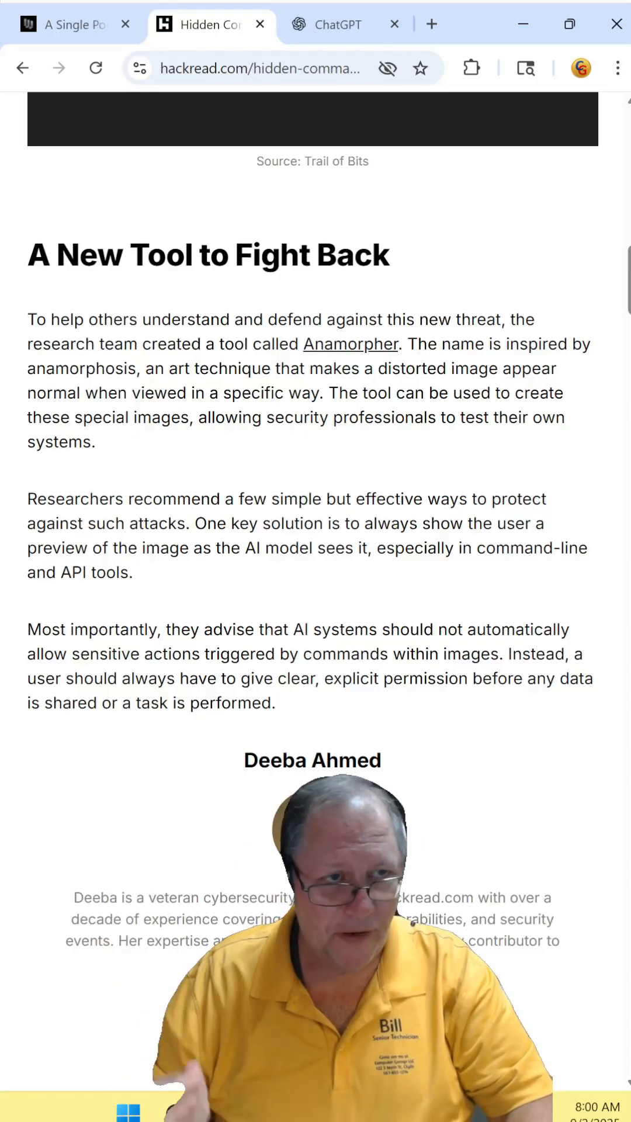
{"action": "left_click", "coordinate": [339, 24]}
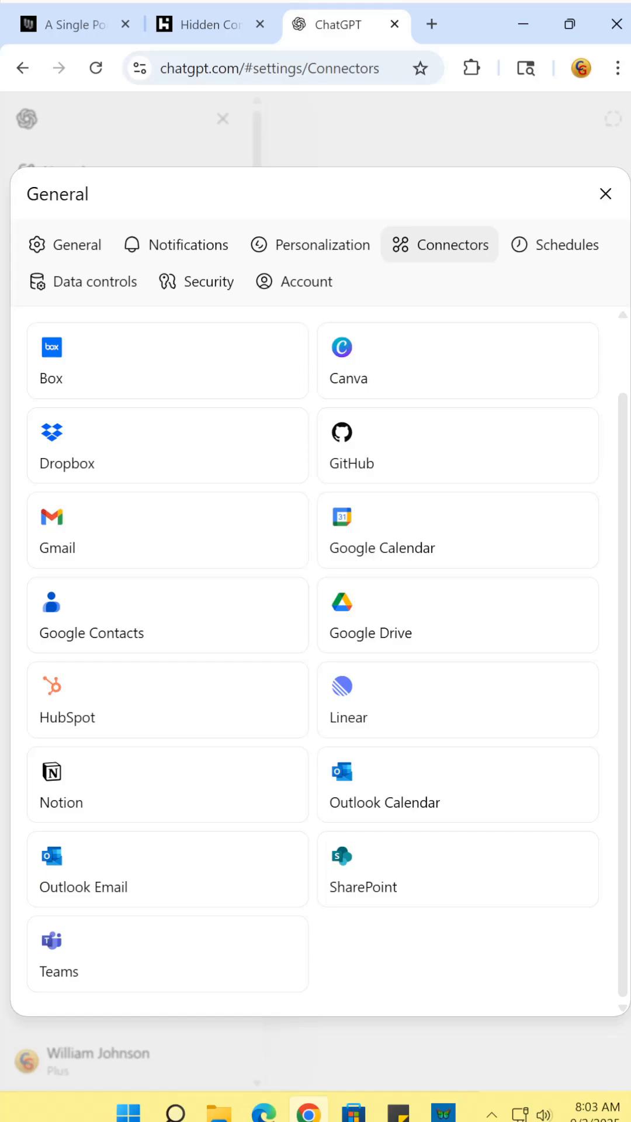